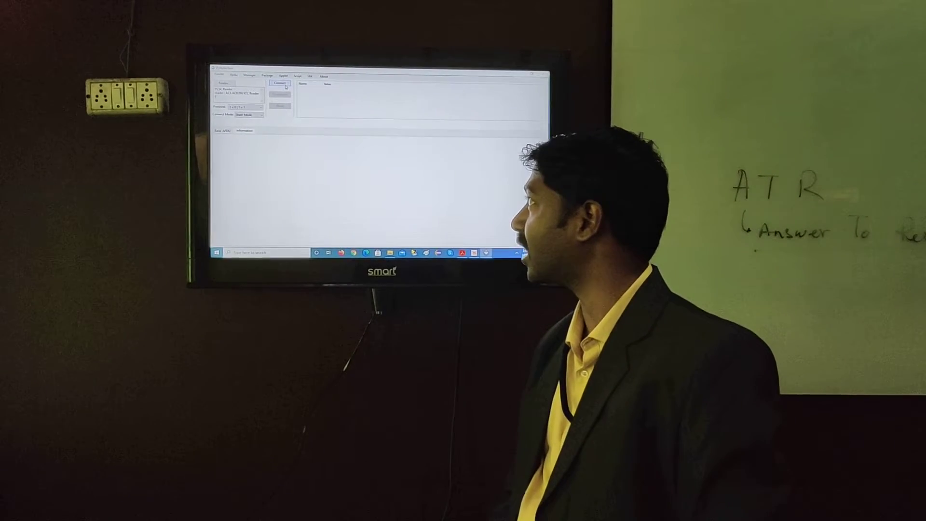
# Connect to the ACS smart card reader
pyautogui.click(279, 83)
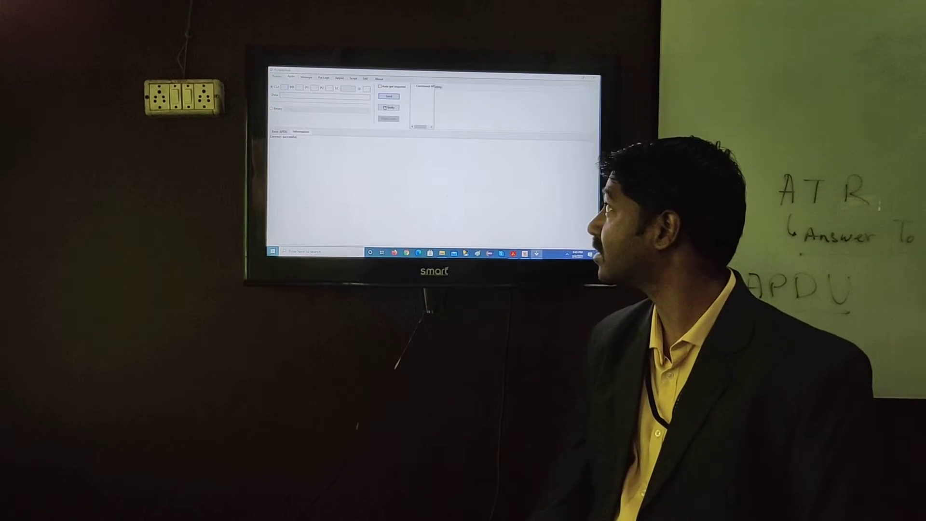
pyautogui.click(389, 106)
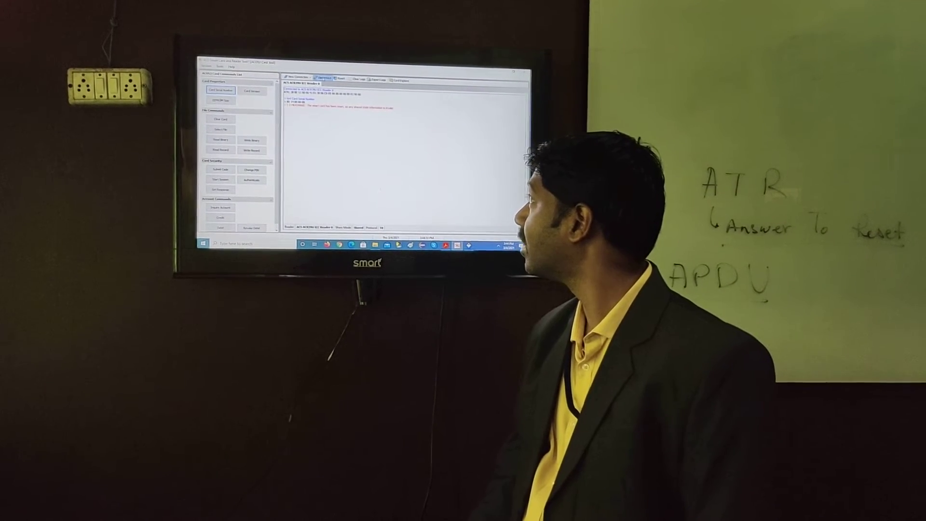
# Disconnect from the card reader, then establish a new connection for a fresh session
pyautogui.click(324, 77)
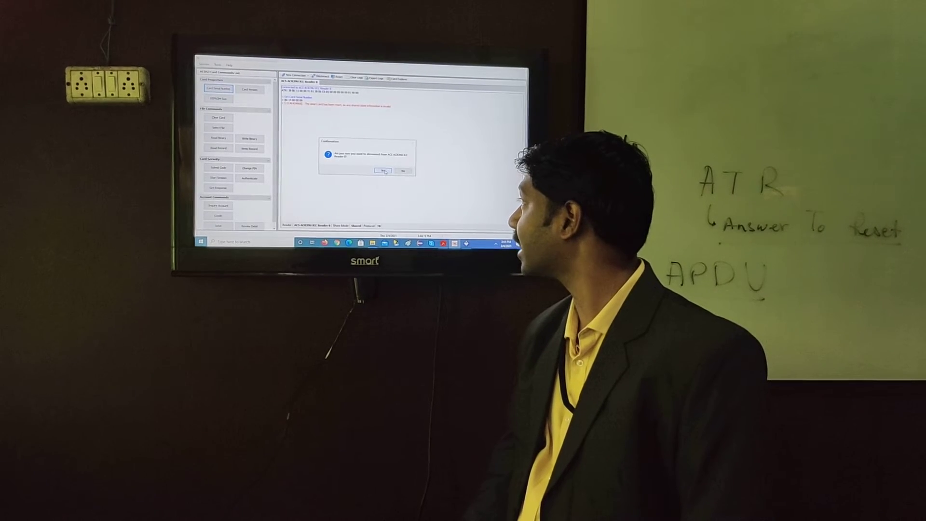
pyautogui.click(384, 171)
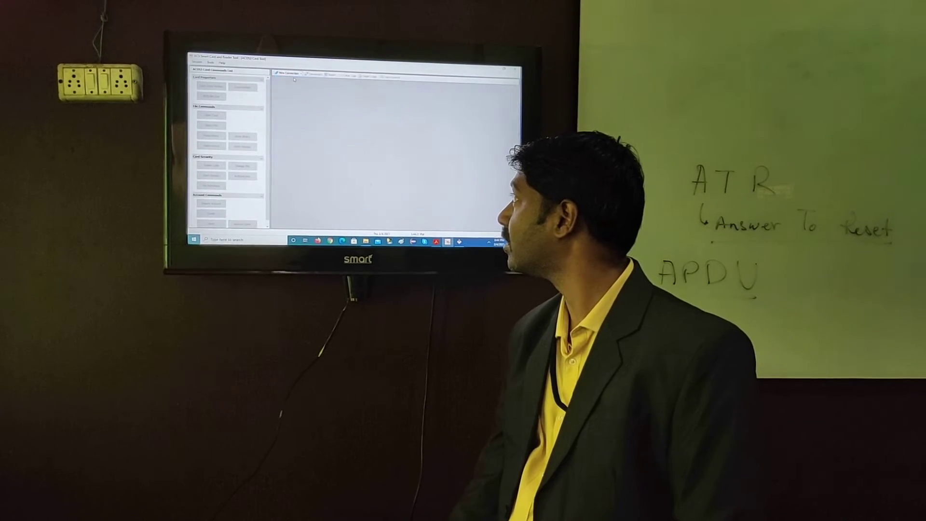
pyautogui.click(284, 73)
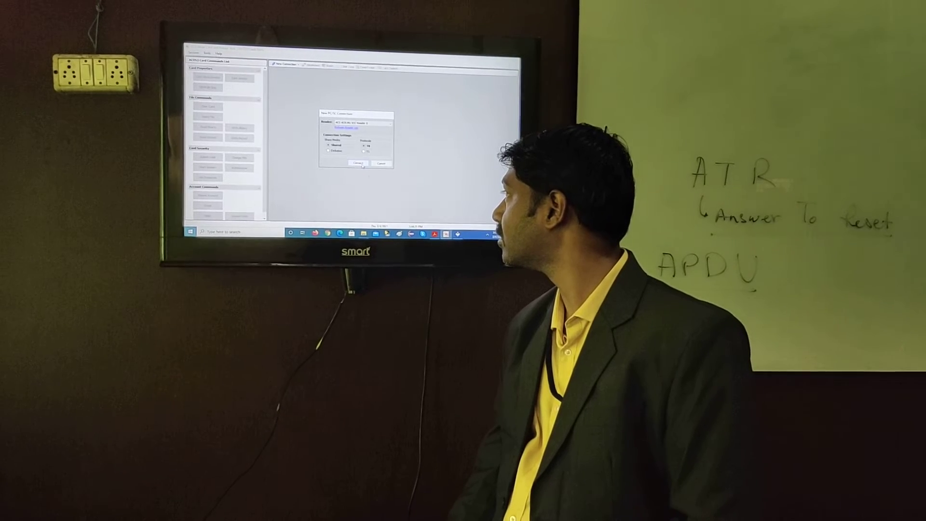
pyautogui.click(351, 163)
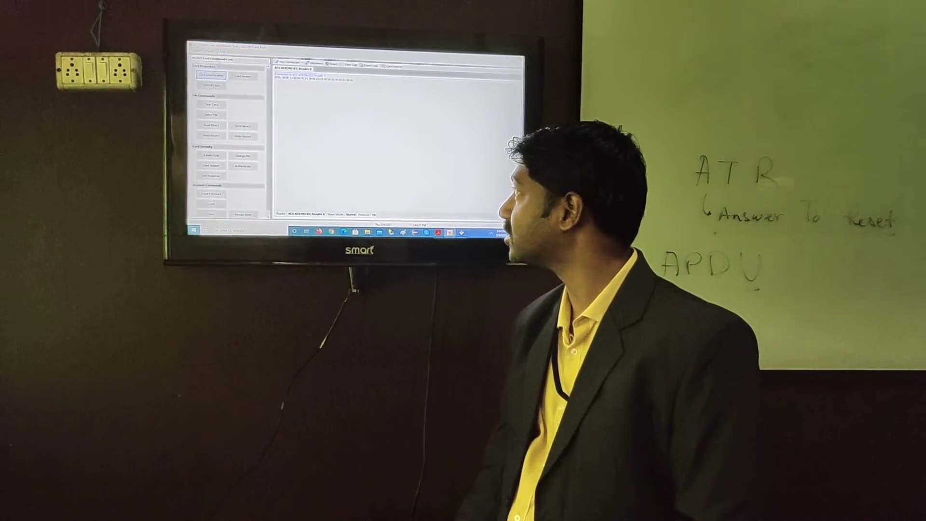